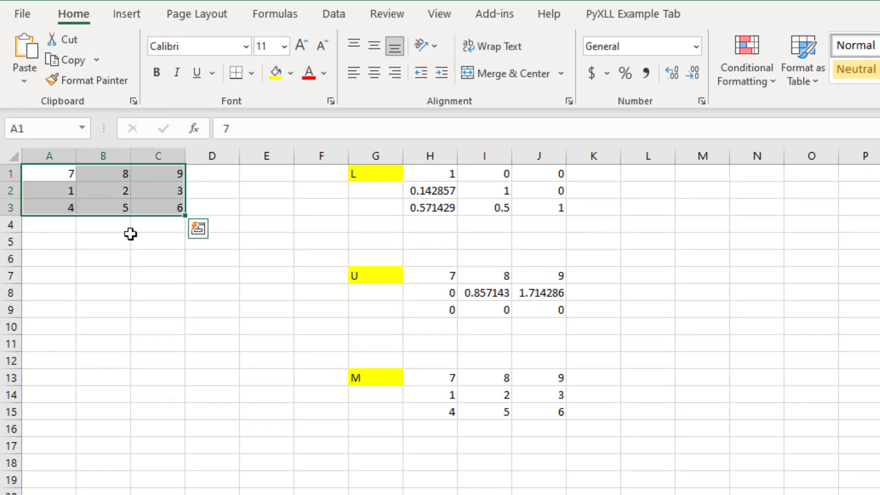
- Review the worked Excel example: input matrix A1:C3, the L, U and M labels, and the MMULT and lu_decomposition formulas
{"action": "left_click", "coordinate": [321, 208]}
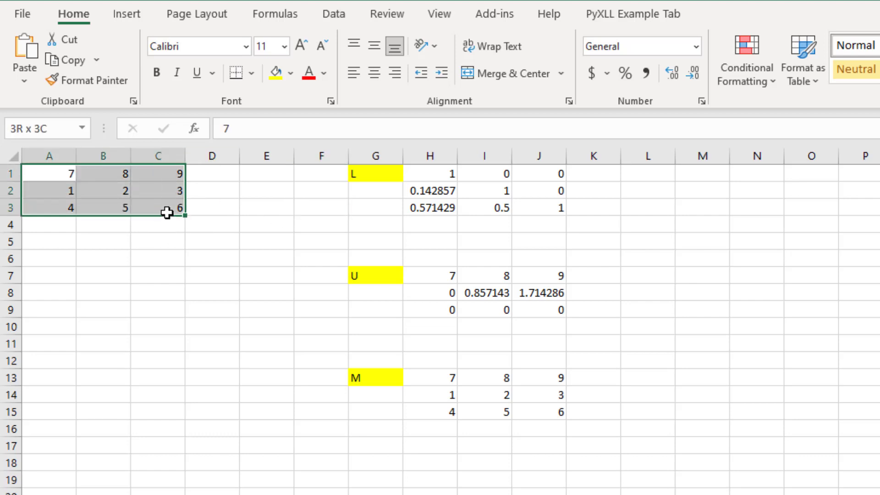
{"action": "left_click", "coordinate": [375, 172]}
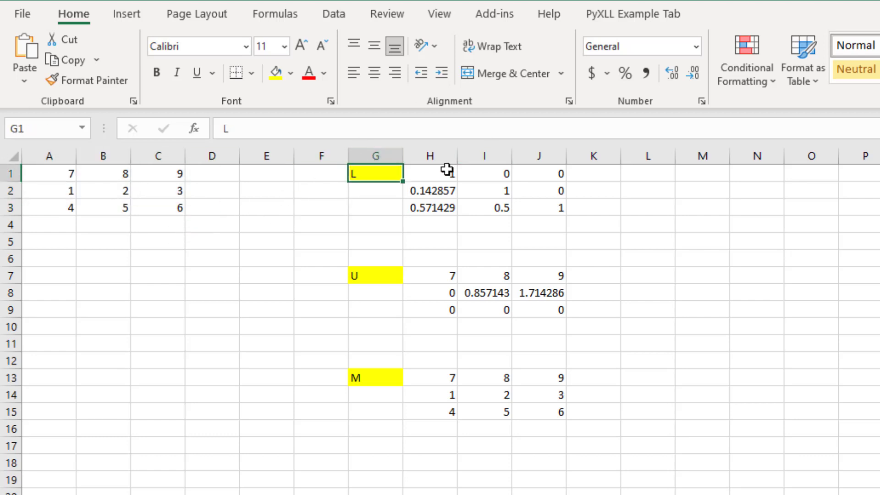
{"action": "left_click", "coordinate": [375, 275]}
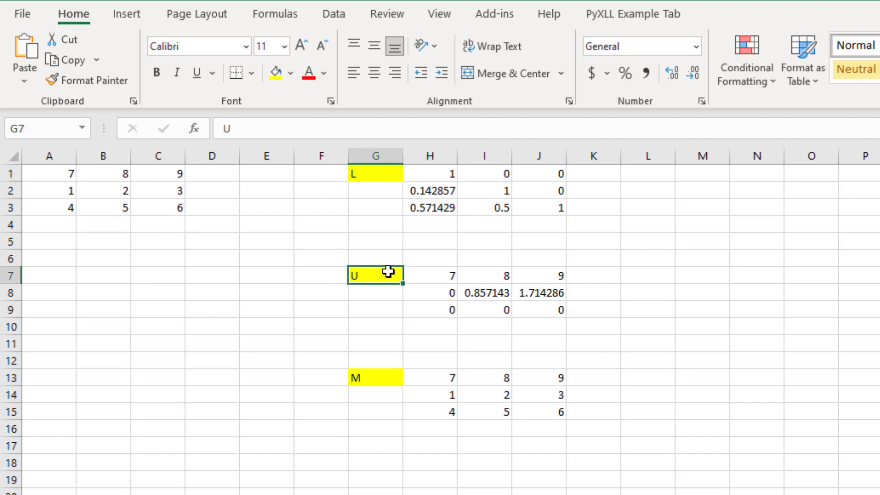
{"action": "mouse_move", "coordinate": [34, 206]}
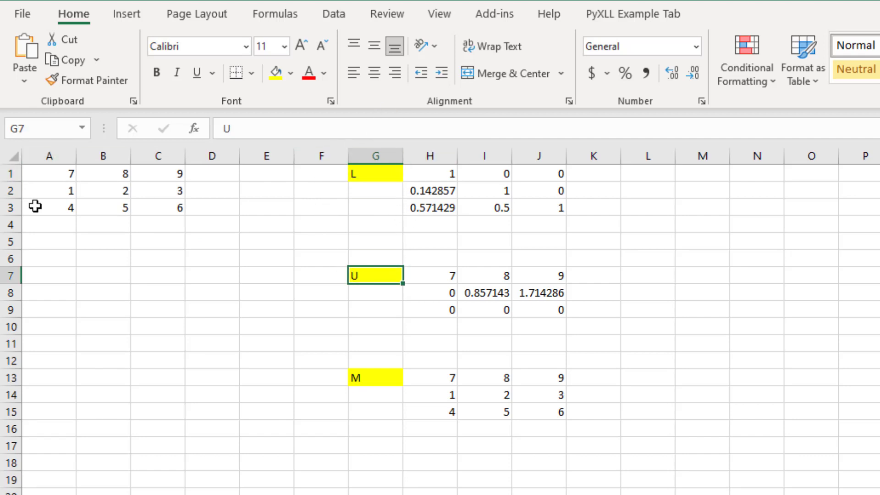
{"action": "mouse_move", "coordinate": [153, 155]}
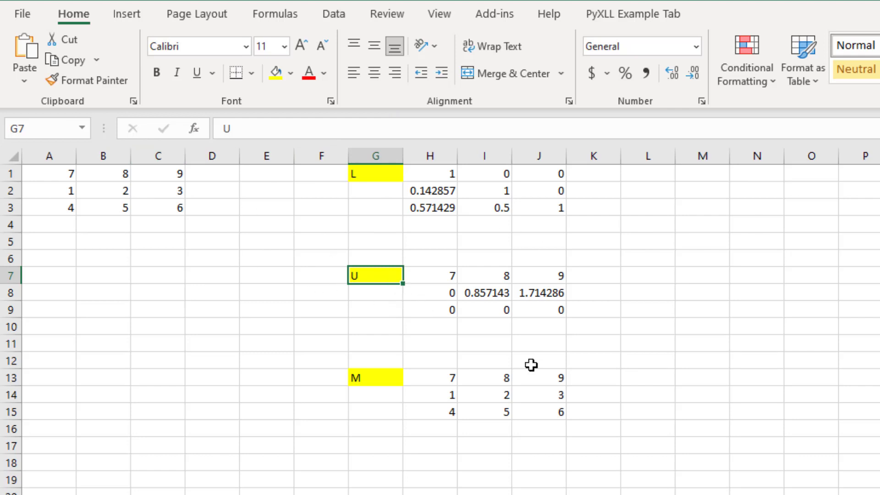
{"action": "mouse_move", "coordinate": [400, 312]}
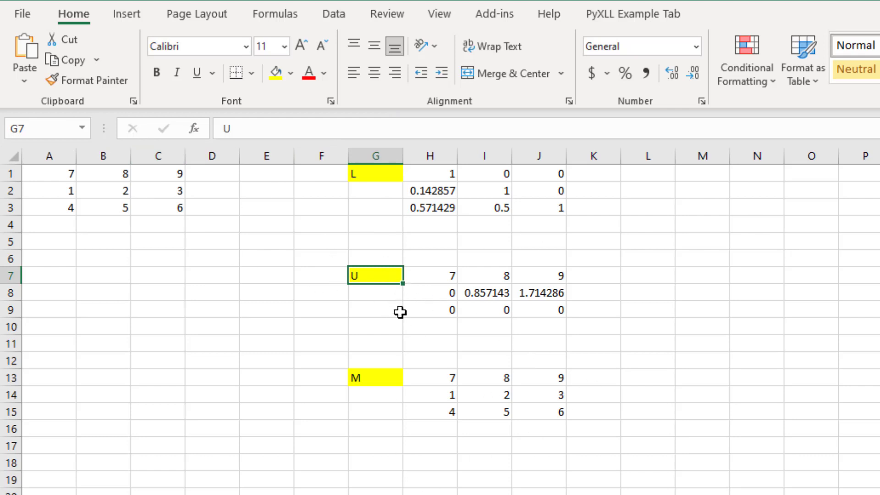
{"action": "mouse_move", "coordinate": [406, 314]}
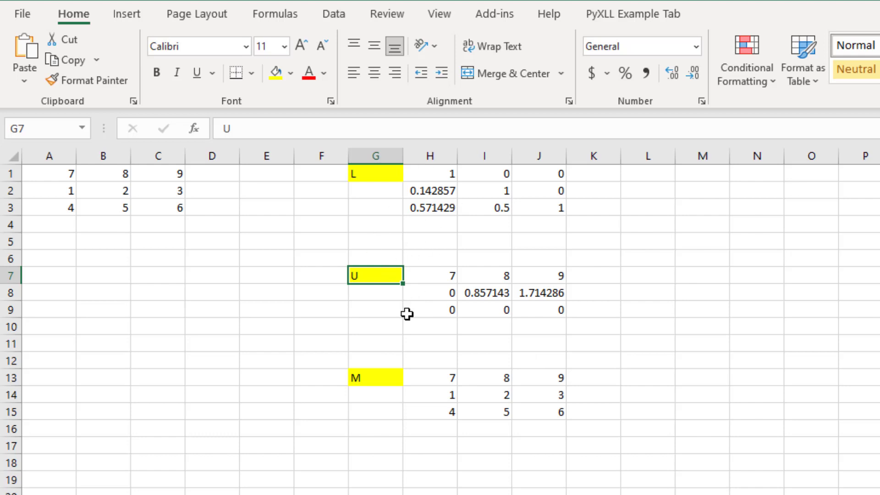
{"action": "left_click", "coordinate": [375, 376]}
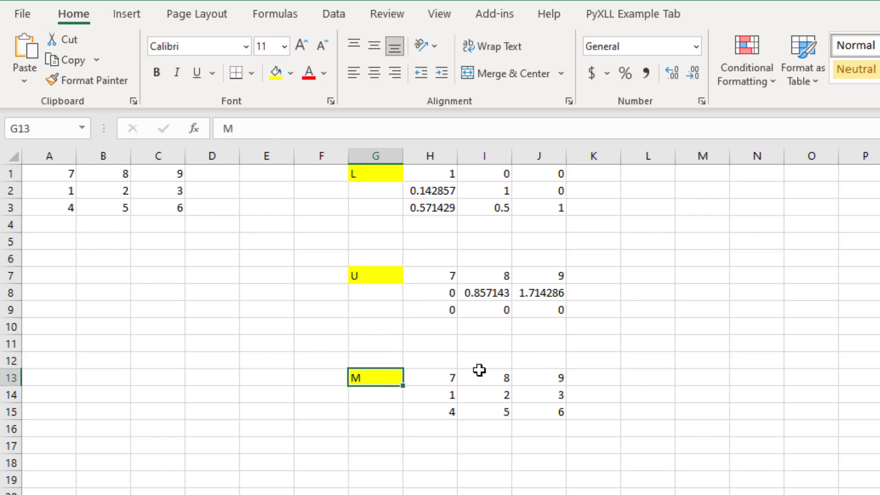
{"action": "left_click", "coordinate": [431, 377]}
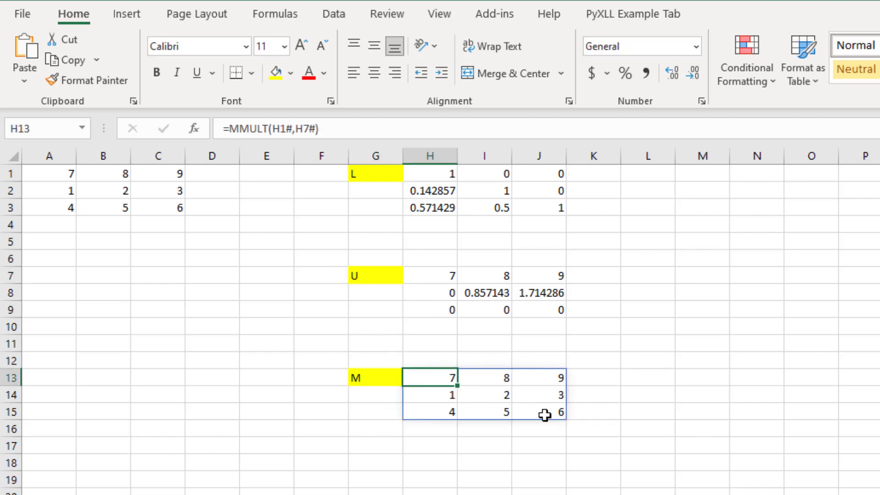
{"action": "left_click", "coordinate": [430, 174]}
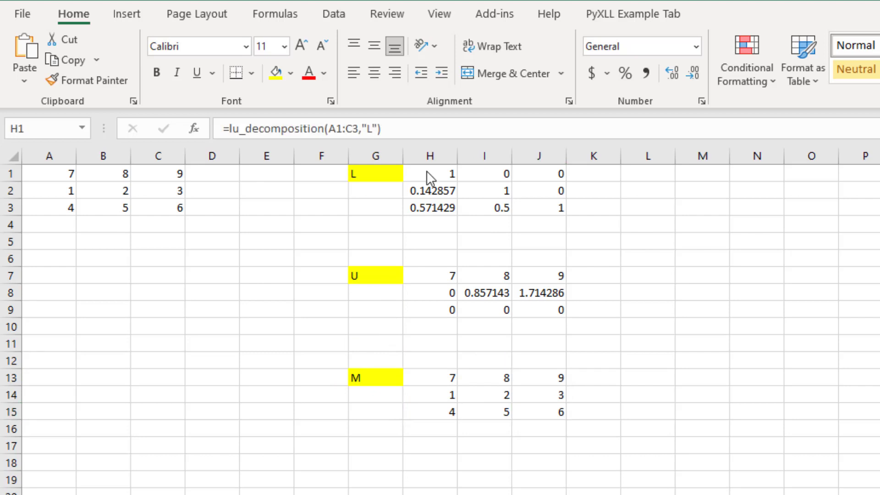
{"action": "left_click", "coordinate": [430, 173]}
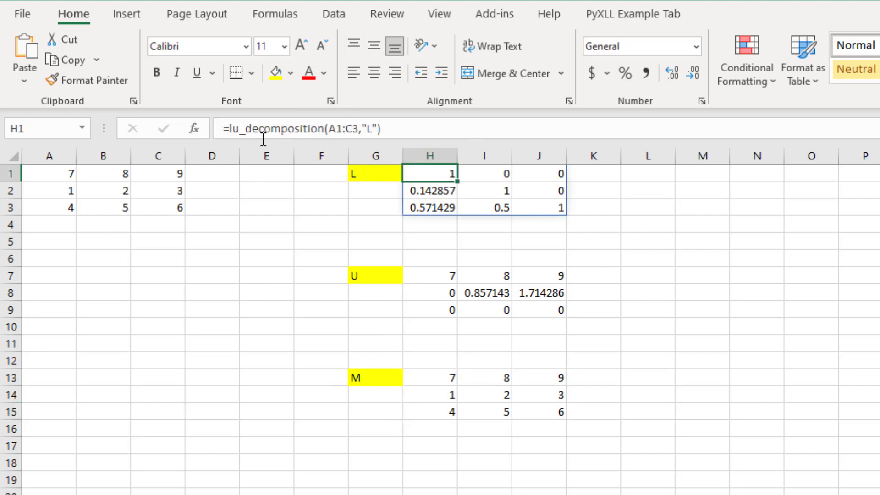
{"action": "mouse_move", "coordinate": [317, 127]}
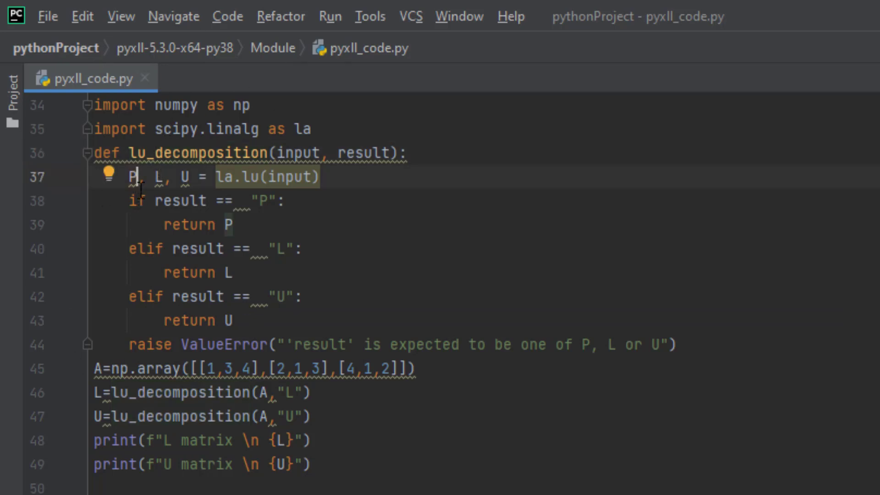
{"action": "mouse_move", "coordinate": [107, 179]}
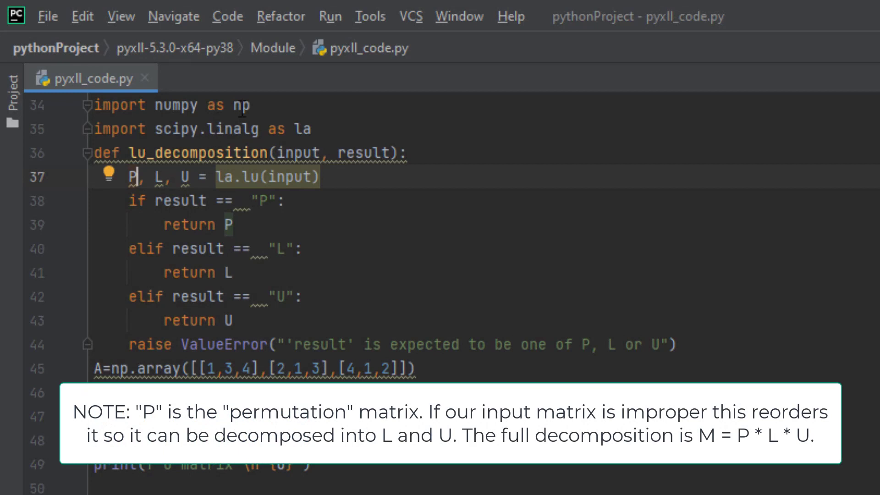
{"action": "mouse_move", "coordinate": [254, 188]}
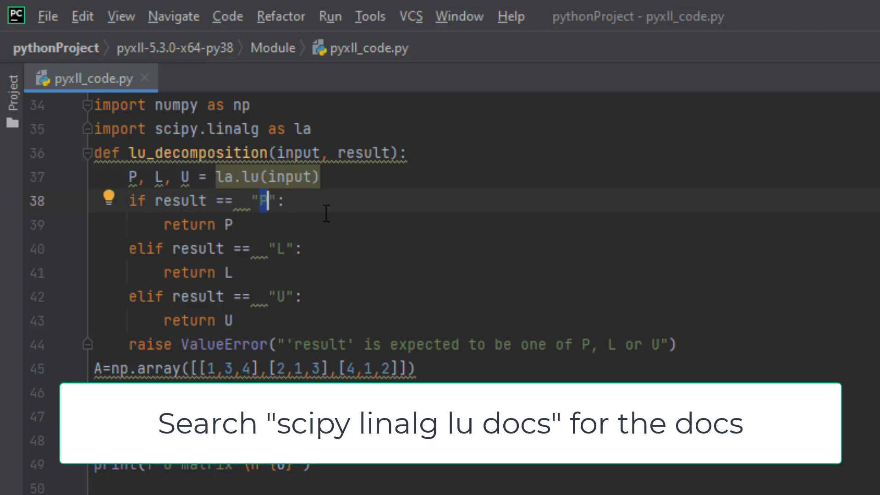
- Point out the P matrix return in the script and inspect the printed L and U output in the Run panel
{"action": "double_click", "coordinate": [189, 224]}
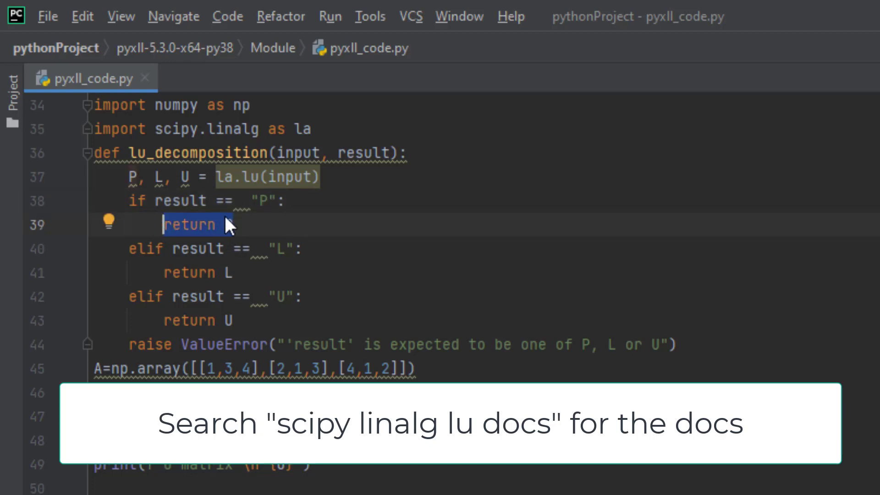
{"action": "type", "text": "P"}
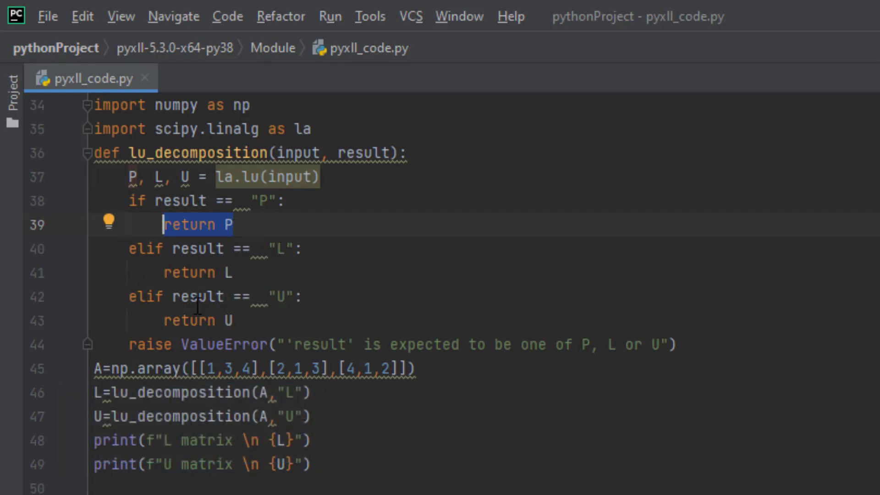
{"action": "mouse_move", "coordinate": [233, 273]}
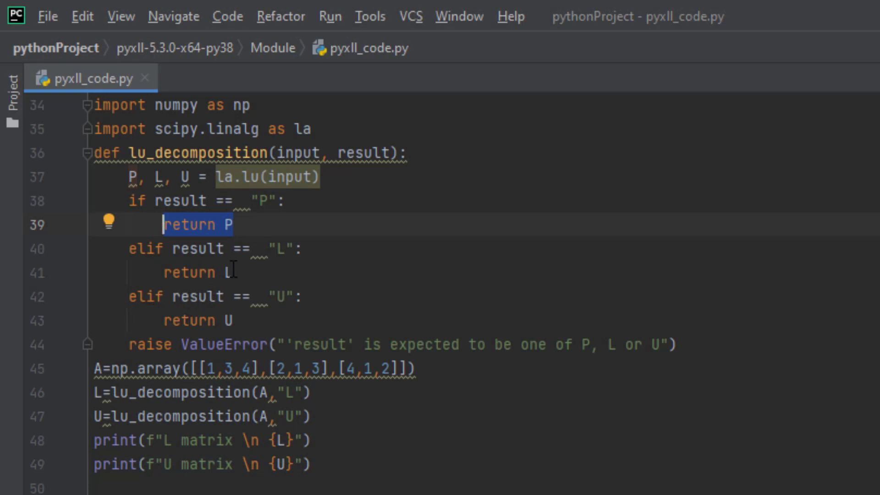
{"action": "mouse_move", "coordinate": [322, 260]}
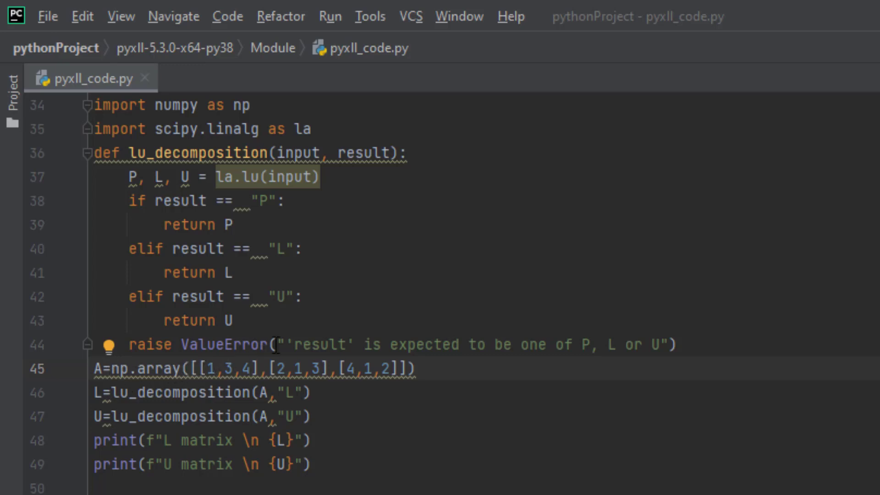
{"action": "left_click", "coordinate": [101, 393]}
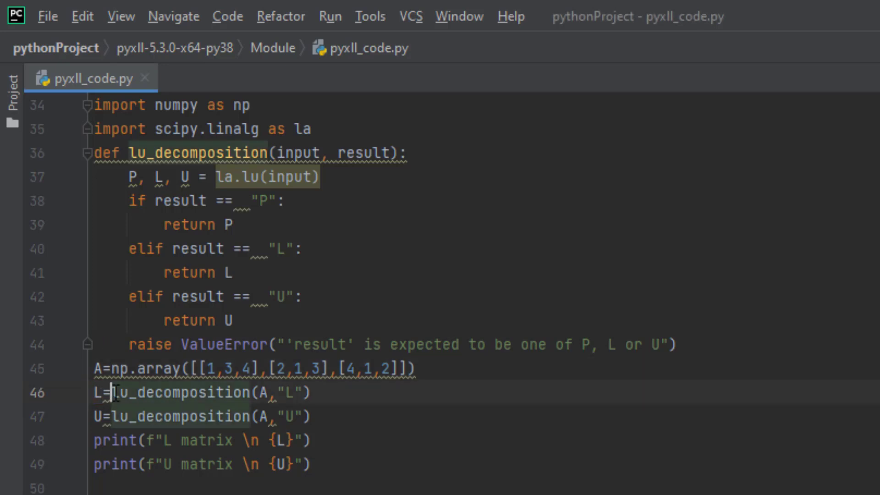
{"action": "double_click", "coordinate": [179, 393]}
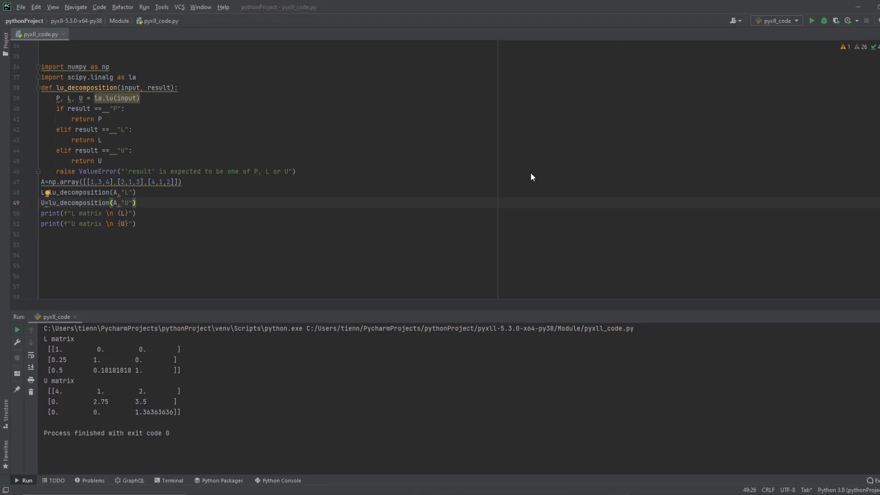
{"action": "mouse_move", "coordinate": [530, 174]}
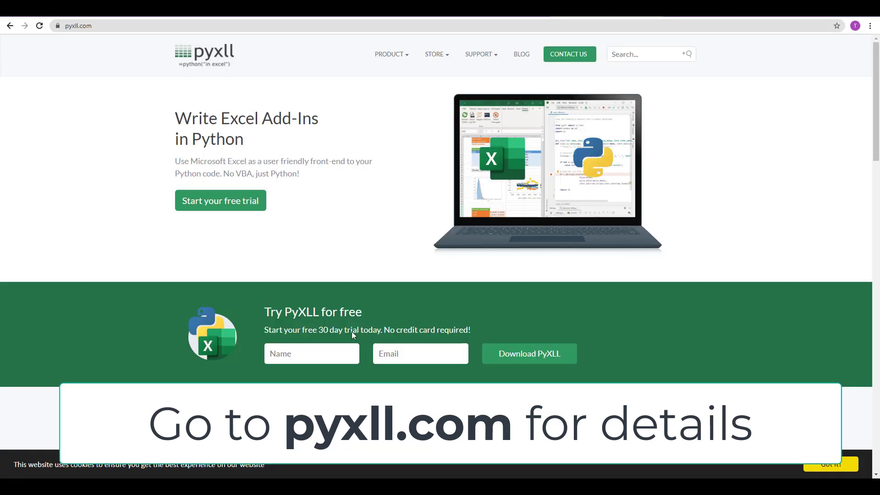
{"action": "mouse_move", "coordinate": [539, 179]}
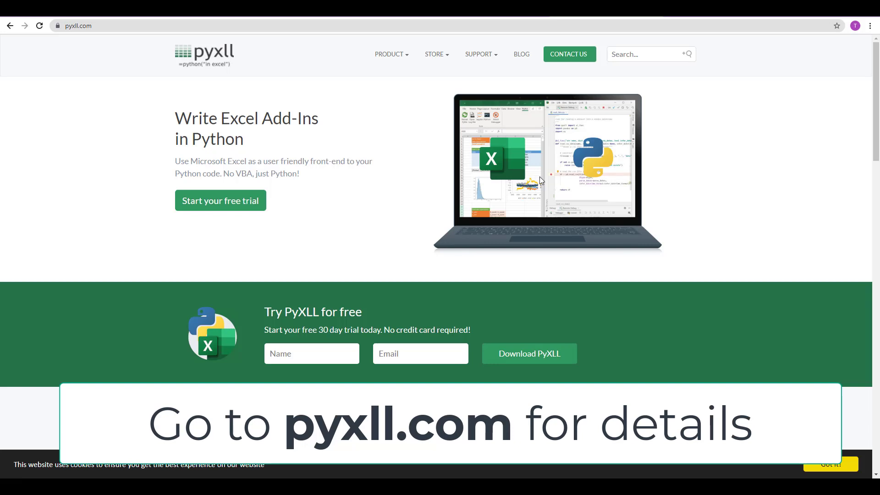
{"action": "mouse_move", "coordinate": [284, 230]}
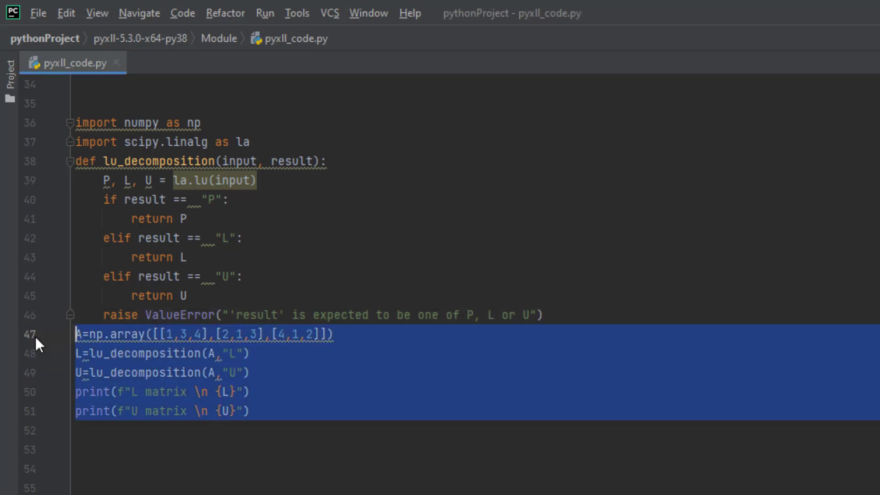
- Remove the test code below the function and add a 'from pyxll import xl_func' line above the imports
{"action": "key", "text": "Delete"}
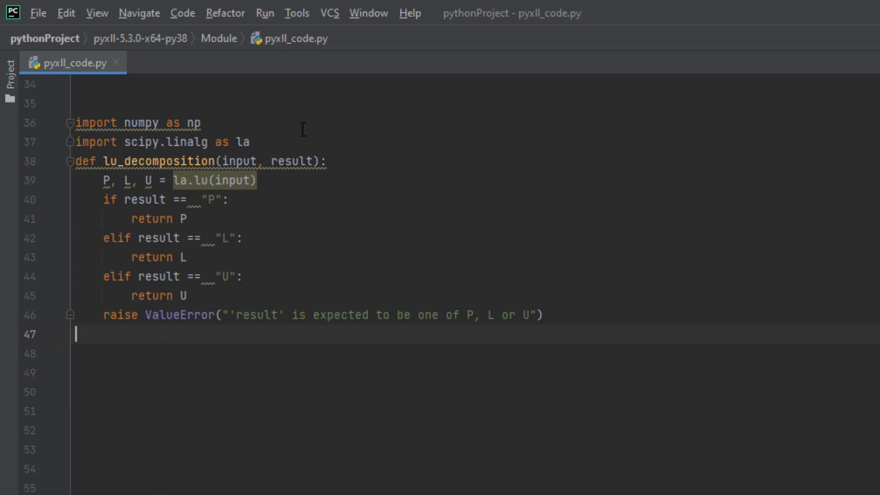
{"action": "left_click", "coordinate": [76, 103]}
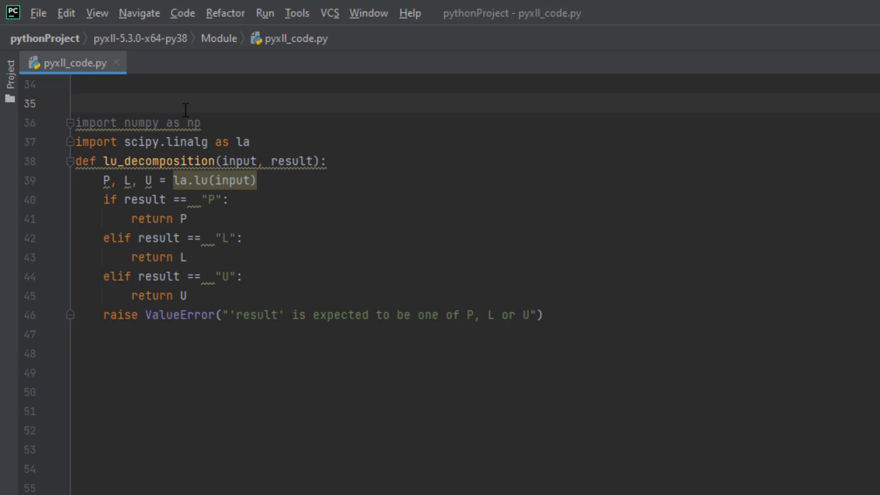
{"action": "type", "text": "from p"}
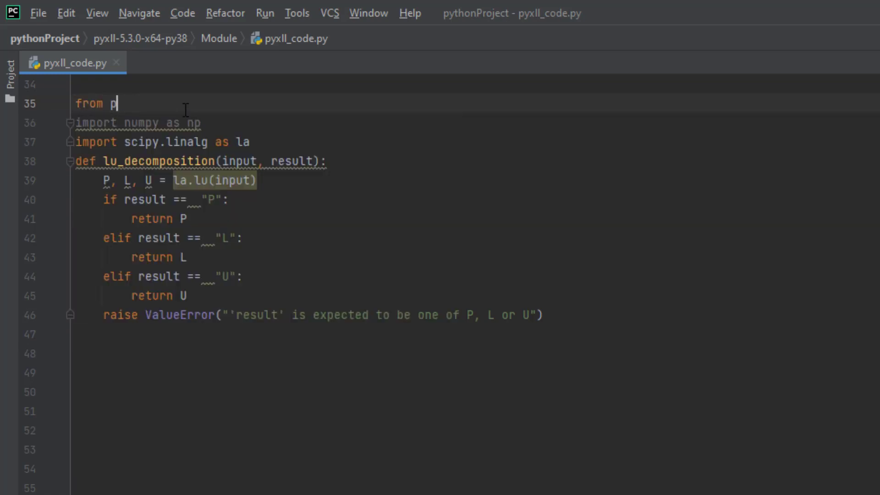
{"action": "type", "text": "yxll import xl_func"}
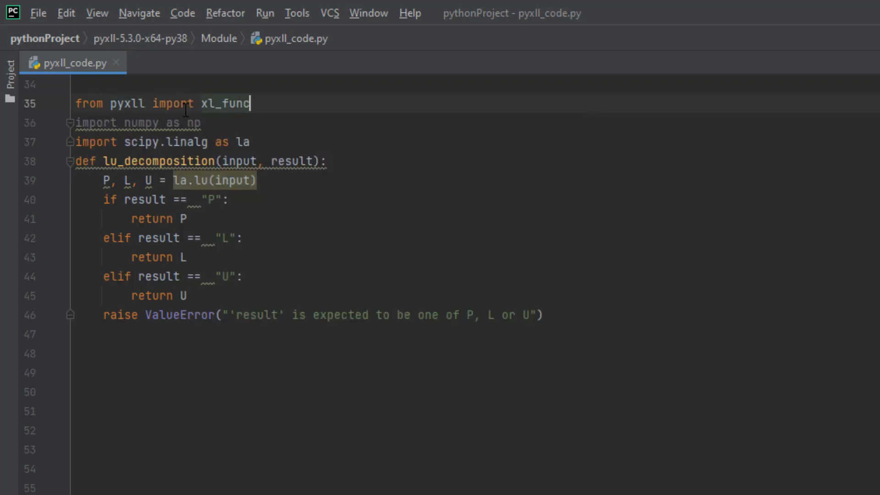
{"action": "left_click", "coordinate": [253, 142]}
{"action": "type", "text": "@"}
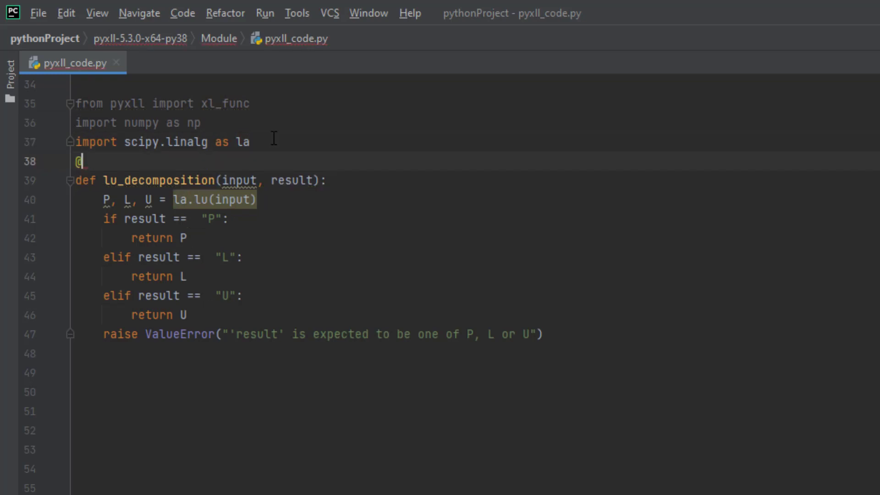
{"action": "type", "text": "xl_func("}
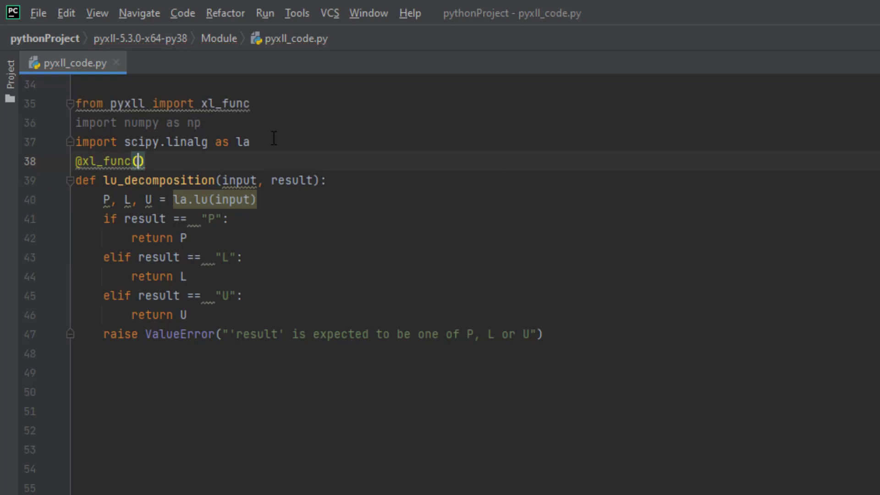
{"action": "left_click", "coordinate": [137, 162]}
{"action": "type", "text": "\"numpy_array<n"}
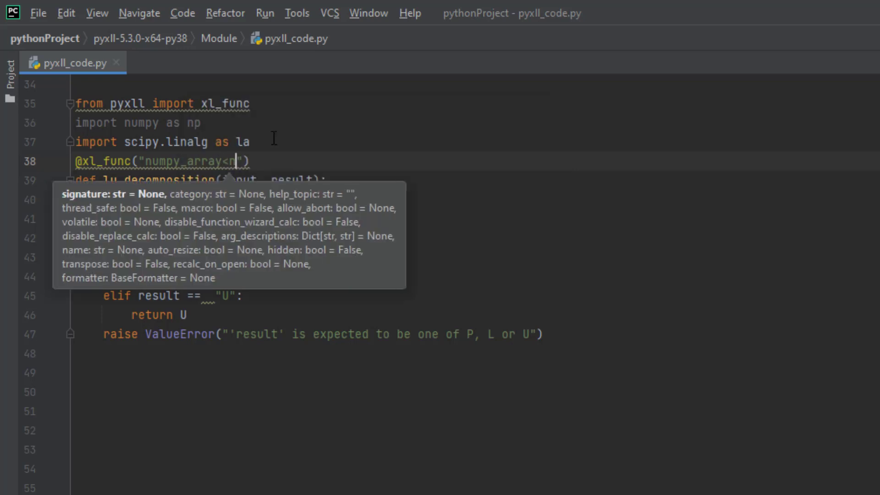
{"action": "type", "text": "dim=2"}
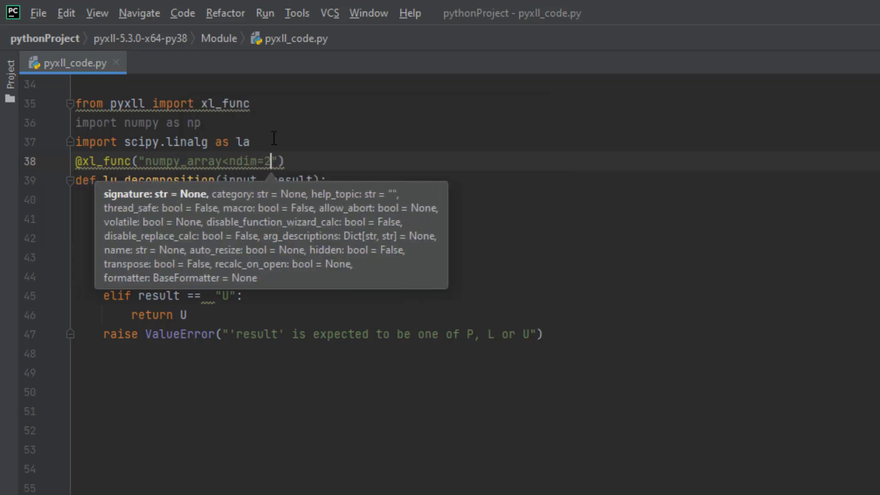
{"action": "type", "text": ">"}
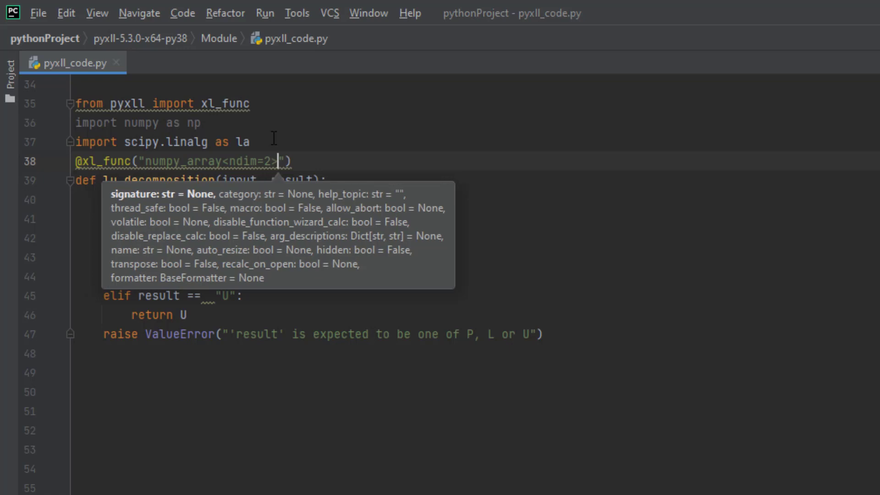
{"action": "type", "text": "inpu"}
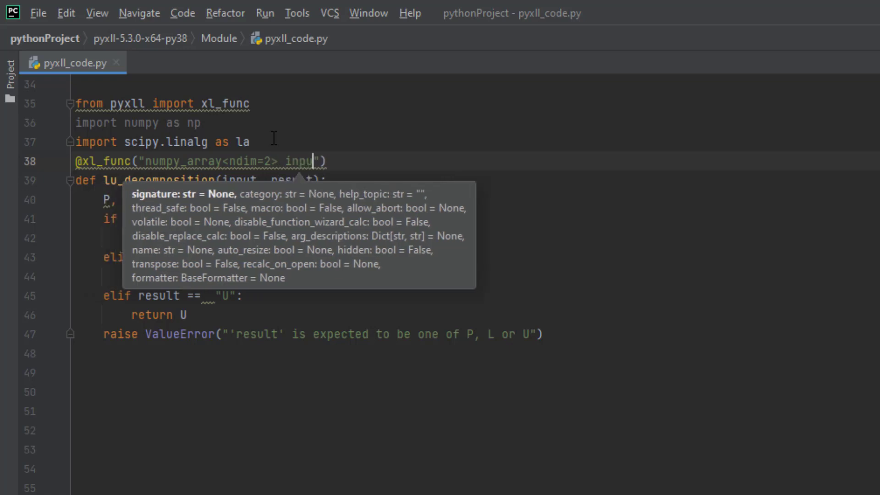
{"action": "type", "text": ","}
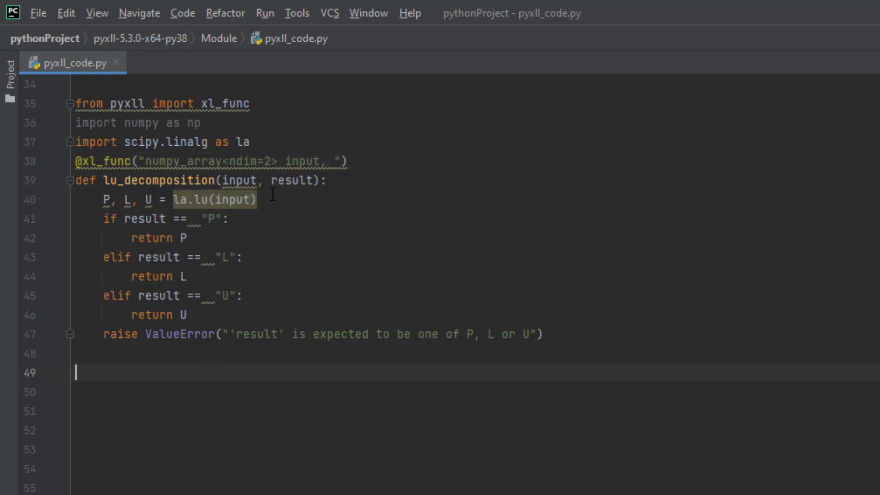
- Complete the signature with 'string result: numpy_array' as second argument and return type
{"action": "left_click", "coordinate": [330, 161]}
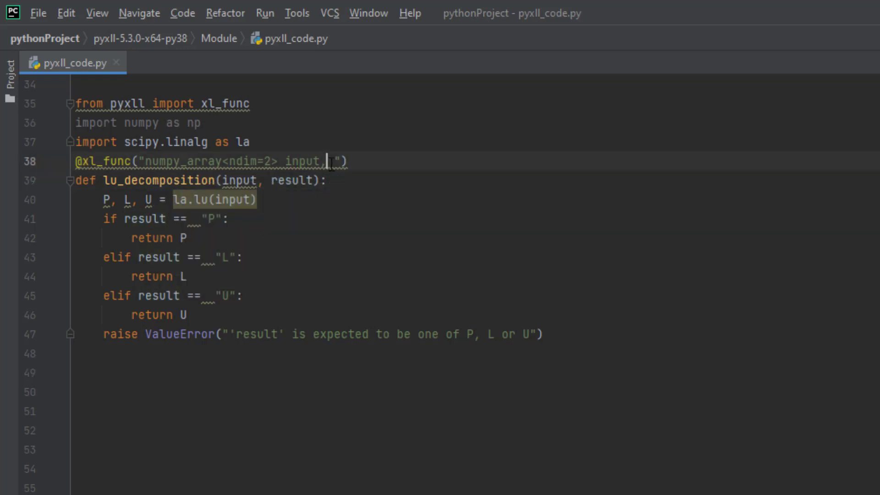
{"action": "type", "text": "string r"}
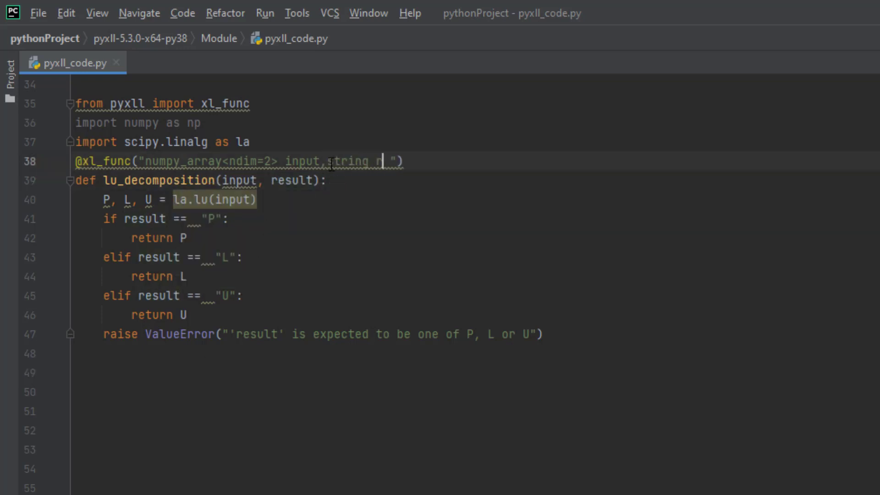
{"action": "type", "text": "esult:"}
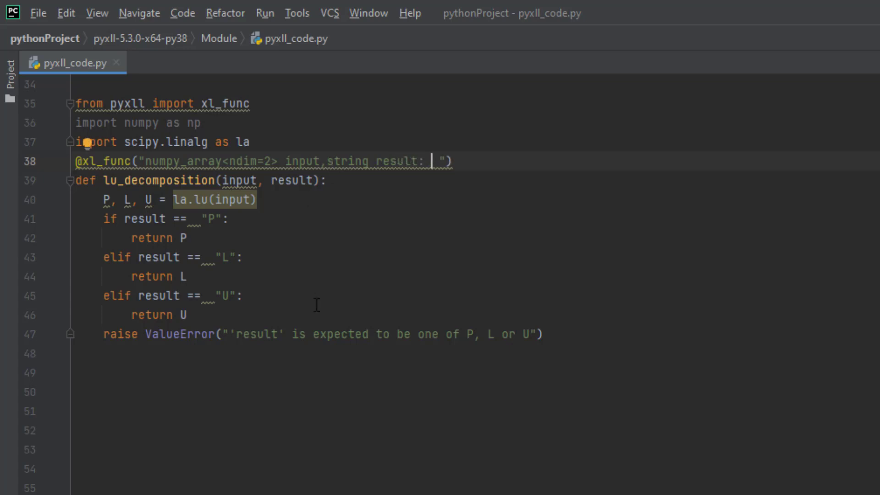
{"action": "mouse_move", "coordinate": [162, 190]}
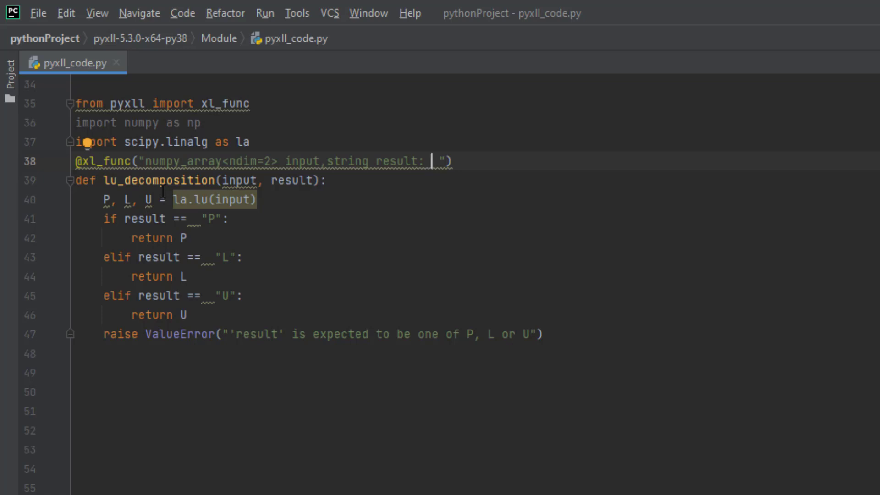
{"action": "type", "text": "nump"}
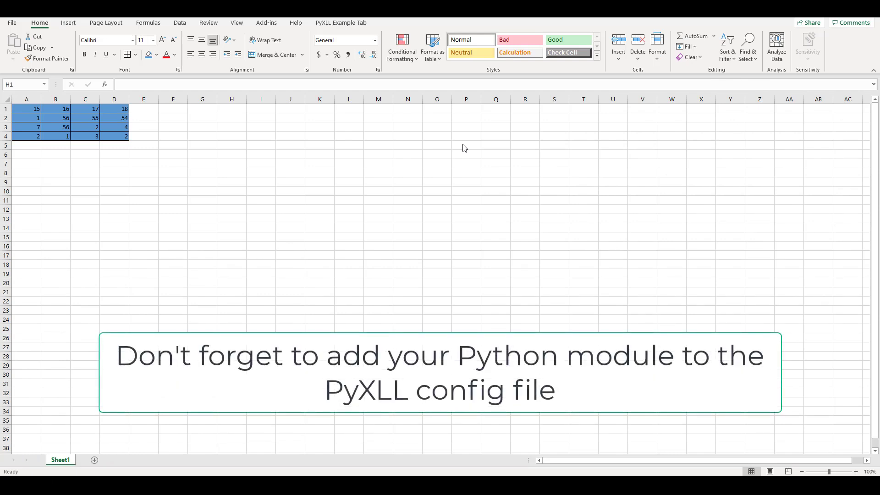
{"action": "mouse_move", "coordinate": [38, 117]}
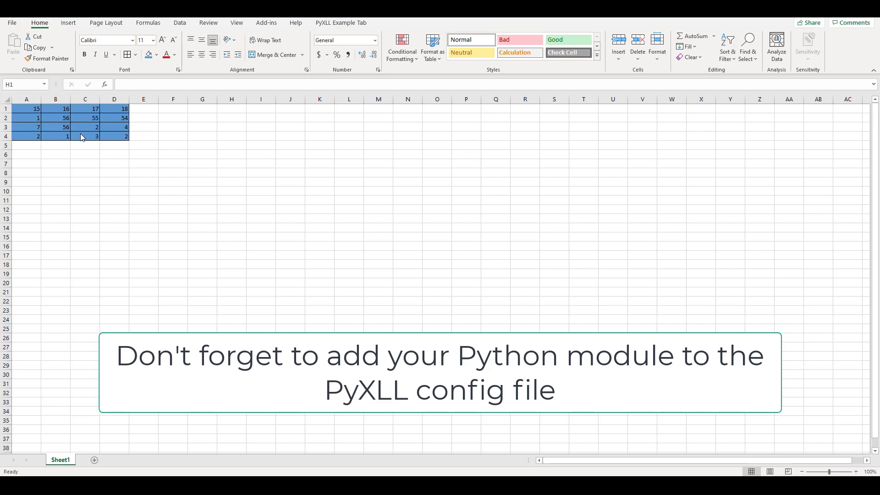
{"action": "mouse_move", "coordinate": [201, 114]}
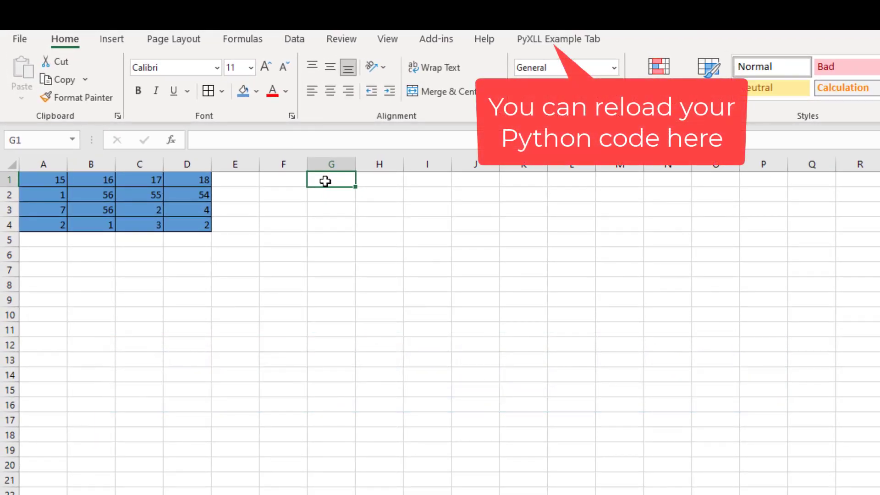
- Enter =lu_decomposition(A1:D4,"L") in H1 so the lower-triangular L matrix spills into H1:K4
{"action": "type", "text": "="}
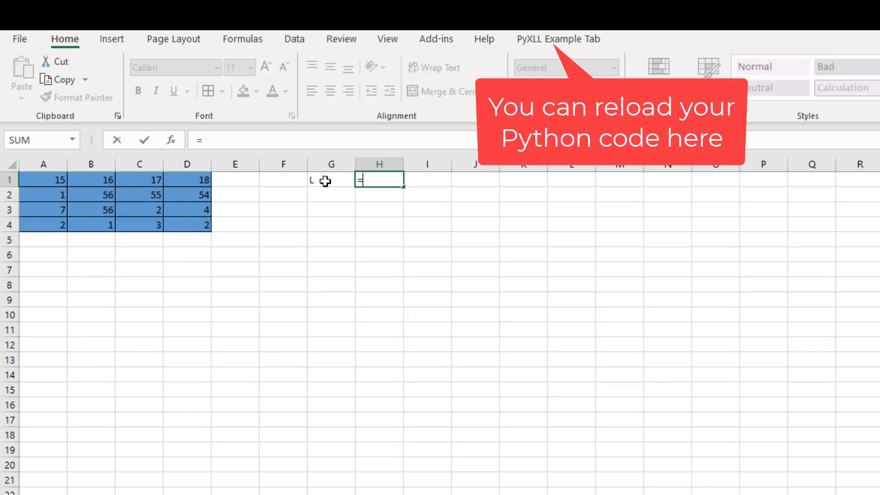
{"action": "type", "text": "lu_decomposition(A1:D4"}
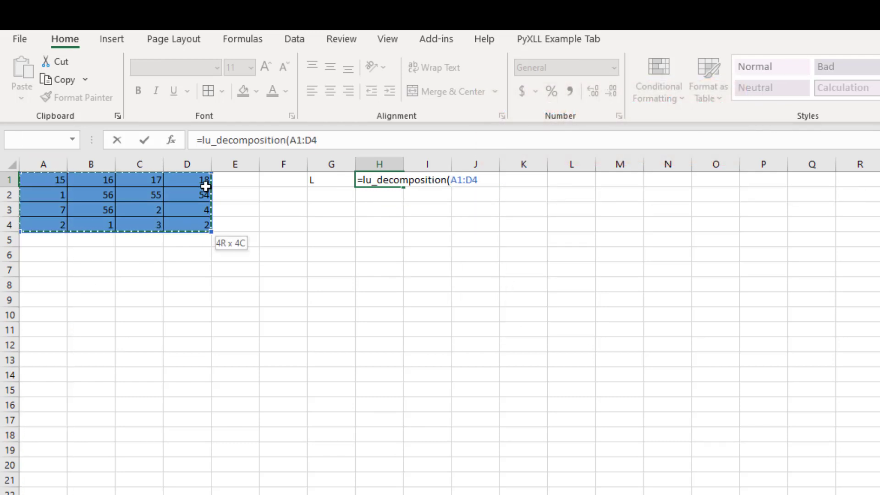
{"action": "type", "text": ",:\""}
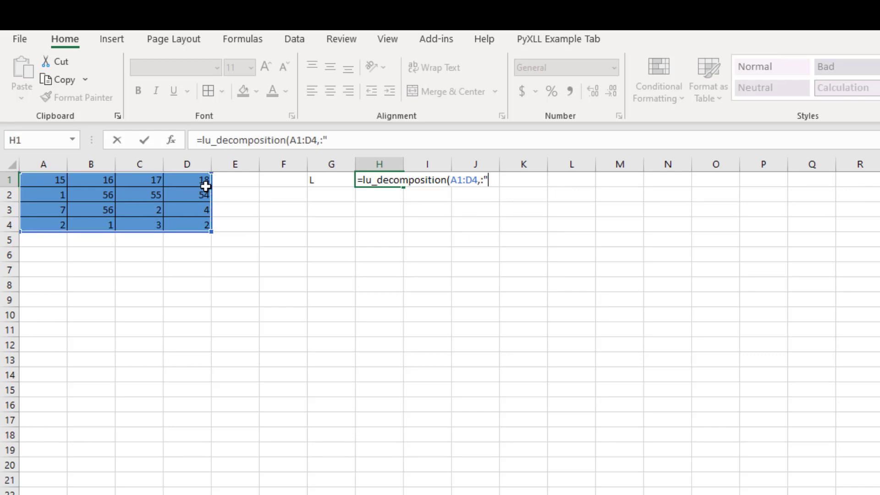
{"action": "type", "text": "L\")"}
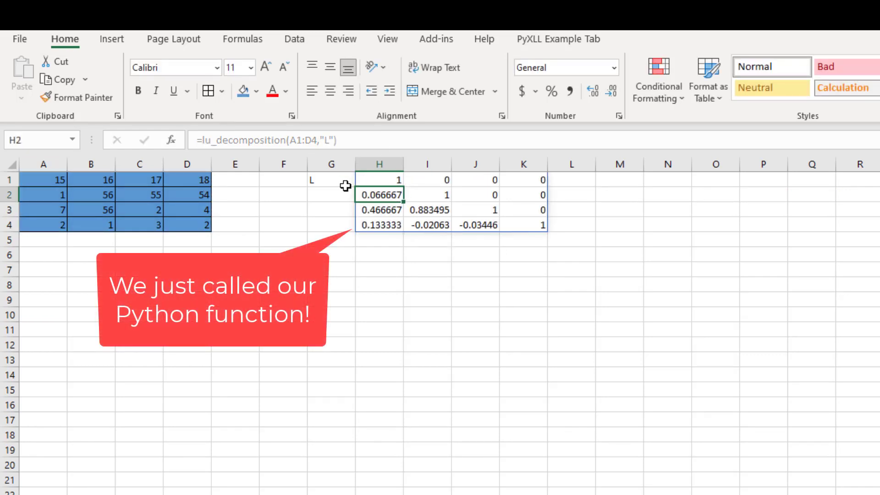
{"action": "left_click", "coordinate": [332, 270]}
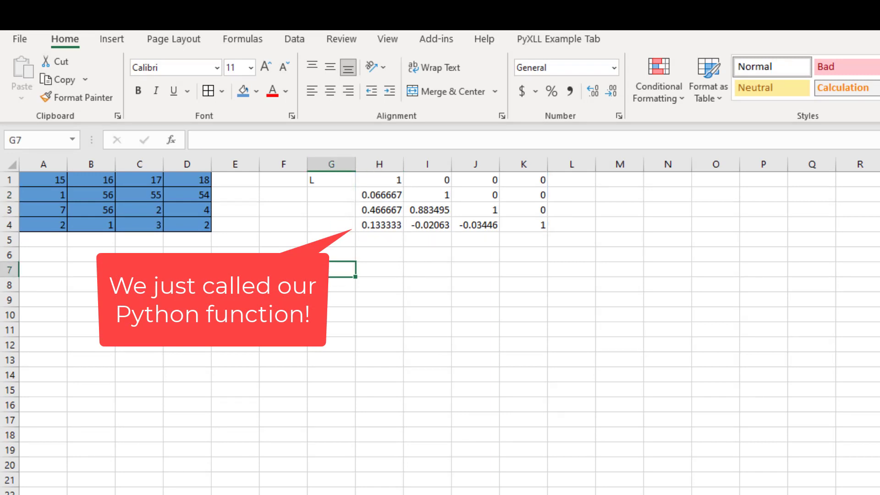
- Enter =lu_decomposition(A1:D4,"U") in H7 so the upper-triangular U matrix spills into H7:K10
{"action": "left_click", "coordinate": [378, 270]}
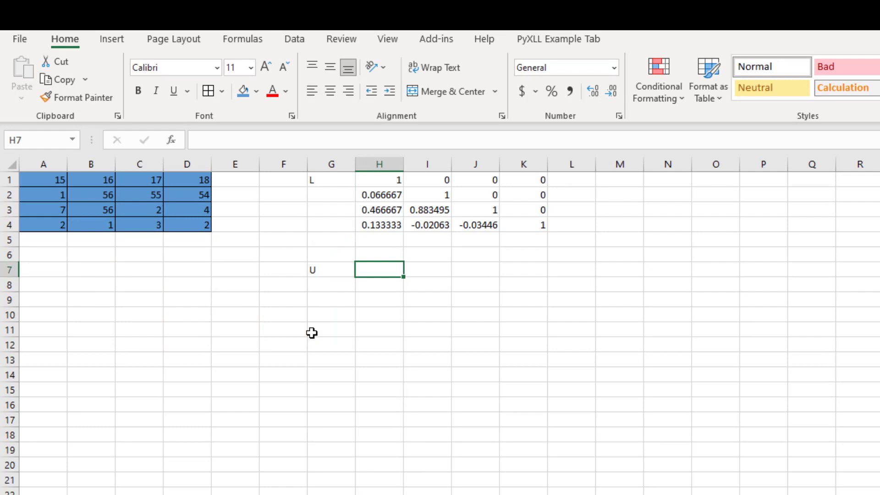
{"action": "type", "text": "=lu_de"}
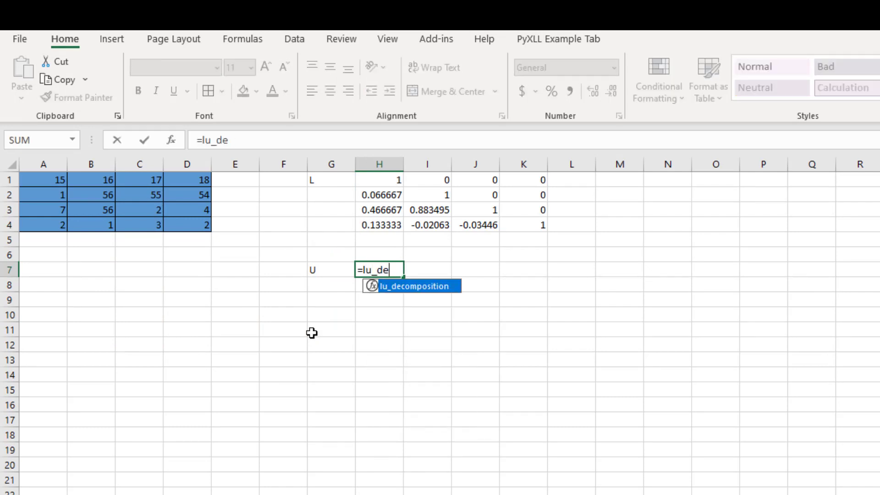
{"action": "key", "text": "Tab"}
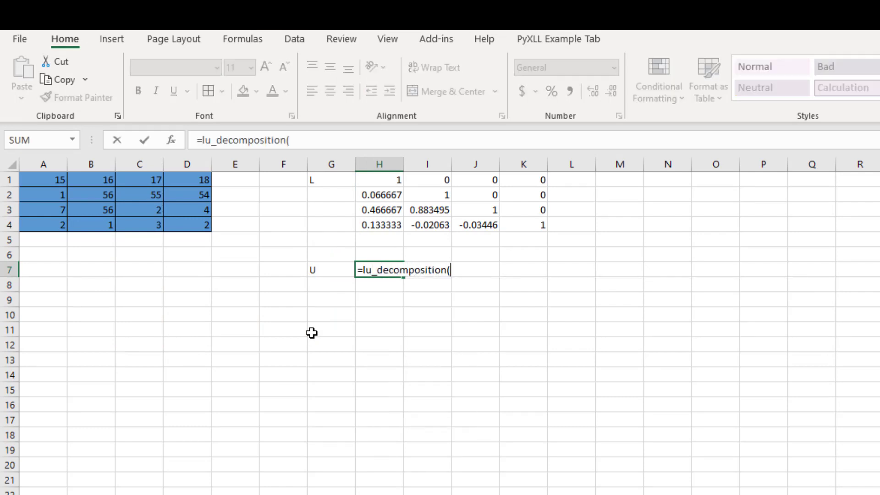
{"action": "left_click", "coordinate": [43, 194]}
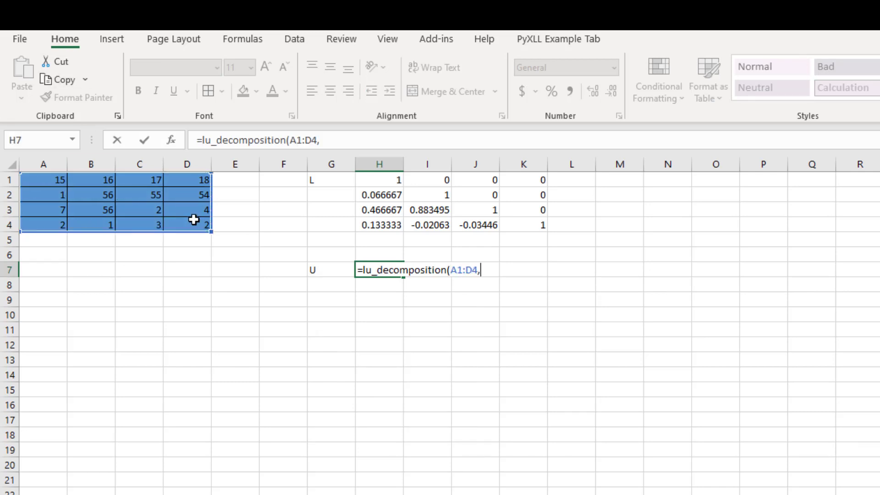
{"action": "type", "text": "\"U\")"}
{"action": "left_click", "coordinate": [331, 360]}
{"action": "type", "text": "A"}
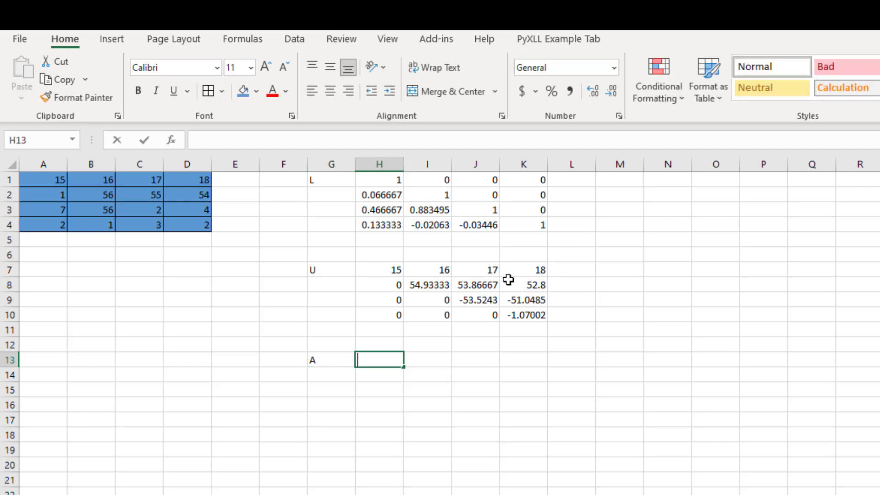
- Enter =MMULT(H1#,H7#) in H13 and confirm the L·U product reproduces the original A1:D4 values
{"action": "type", "text": "=m"}
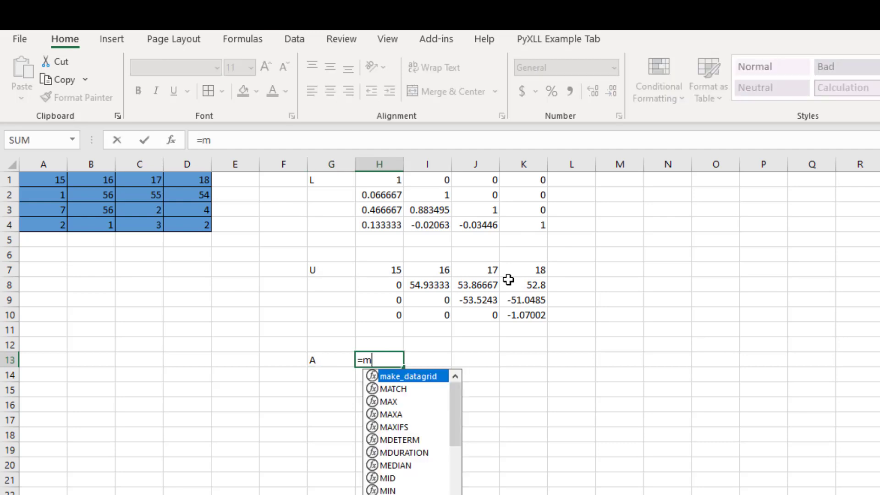
{"action": "type", "text": "mult(H1#"}
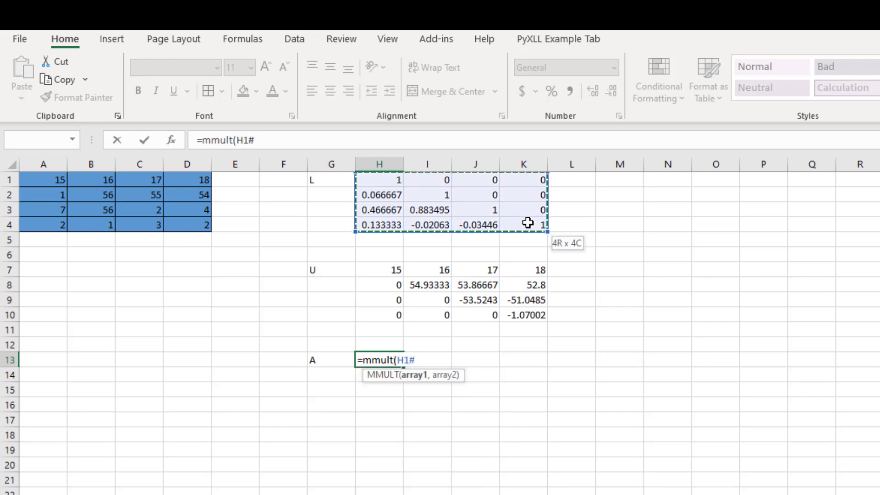
{"action": "type", "text": ",H7#)"}
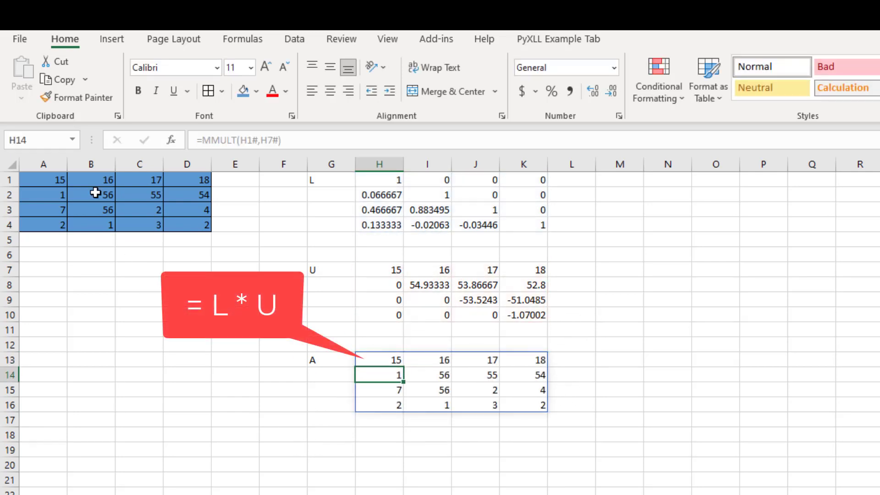
{"action": "mouse_move", "coordinate": [352, 357]}
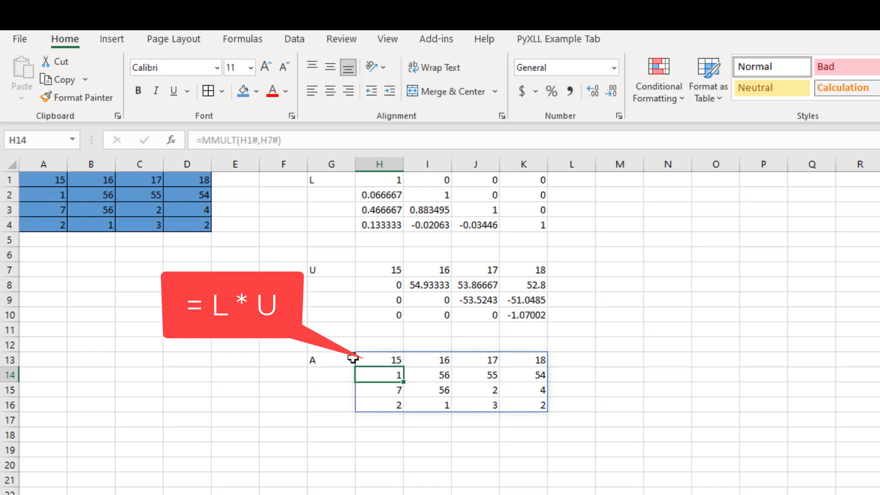
{"action": "left_click", "coordinate": [43, 179]}
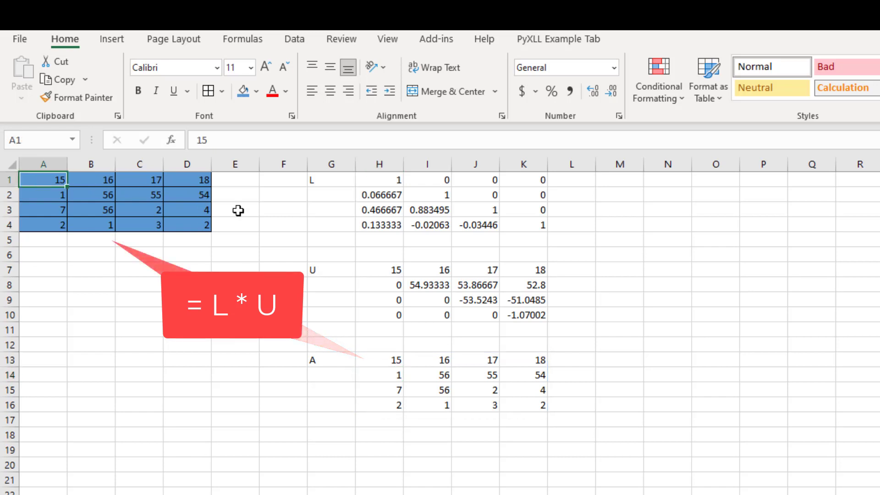
{"action": "left_click", "coordinate": [378, 360]}
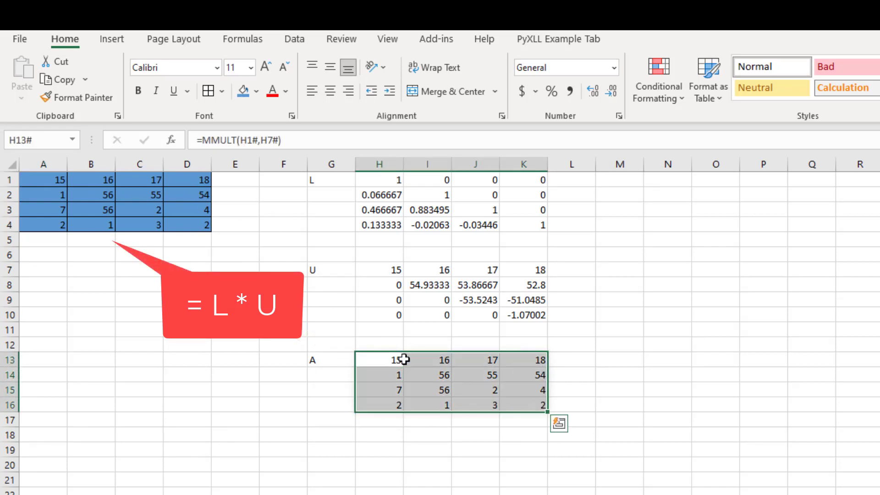
{"action": "left_click", "coordinate": [572, 463]}
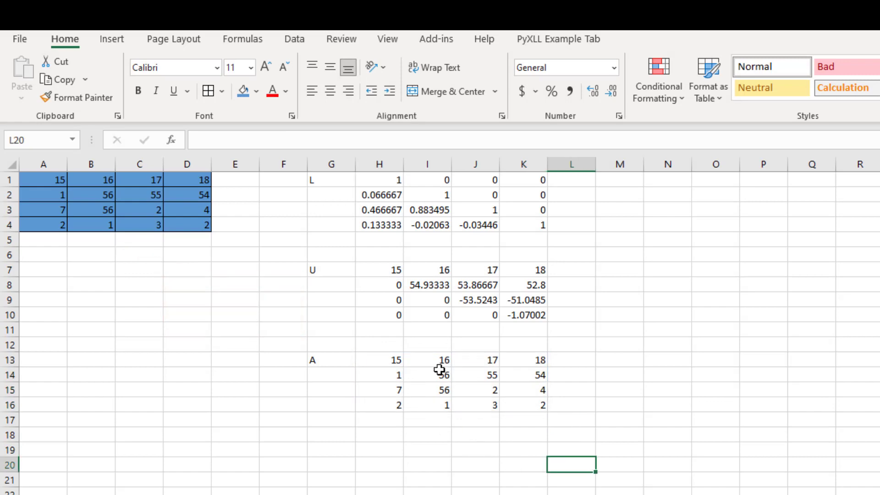